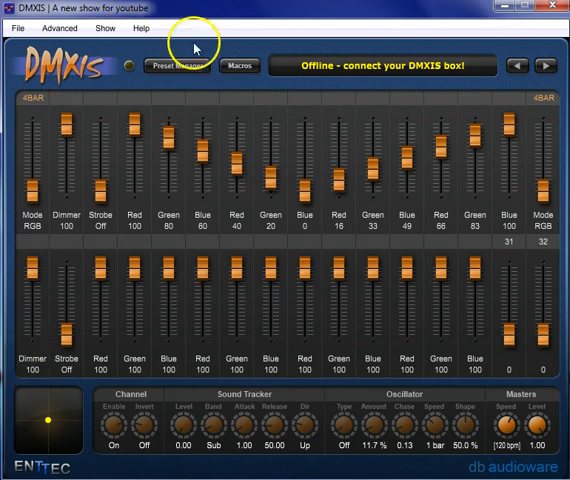
Step: Browse the channel commands, Preset Manager and later channel pages, returning to the first page
left_click(240, 66)
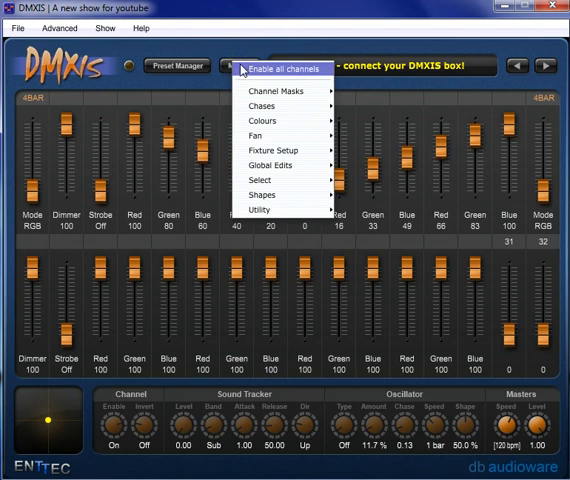
mouse_move(270, 92)
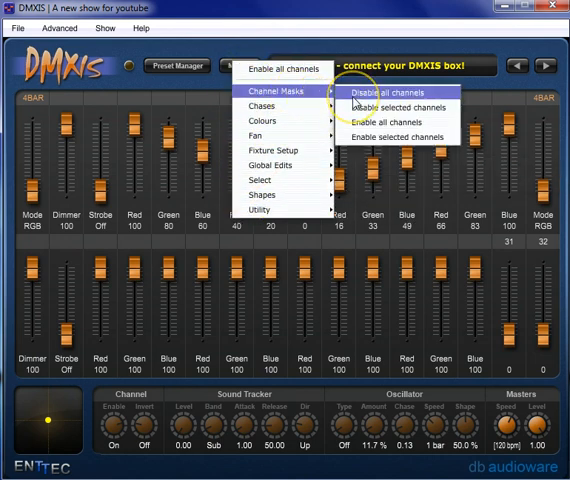
mouse_move(390, 108)
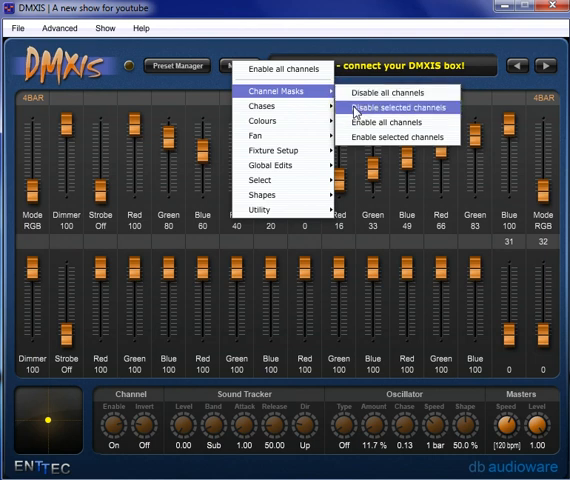
mouse_move(390, 122)
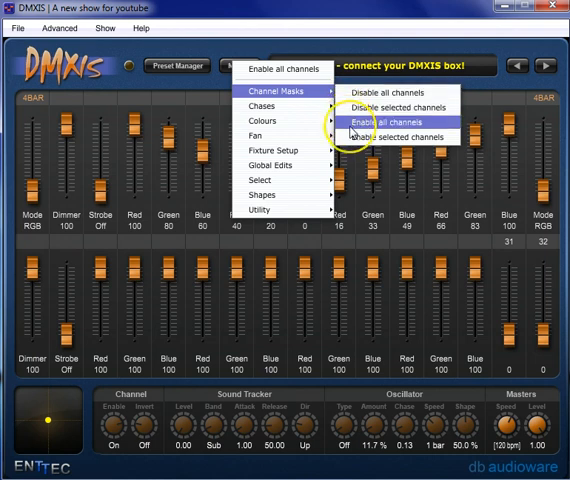
mouse_move(356, 136)
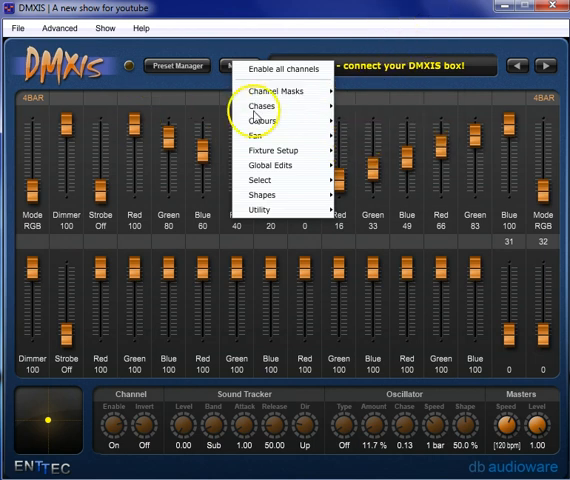
mouse_move(276, 92)
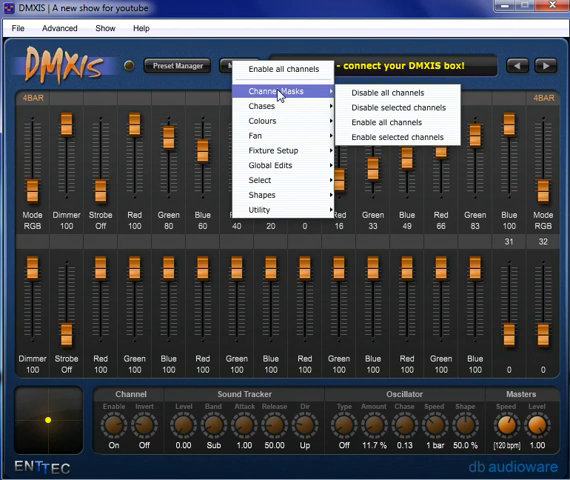
mouse_move(318, 8)
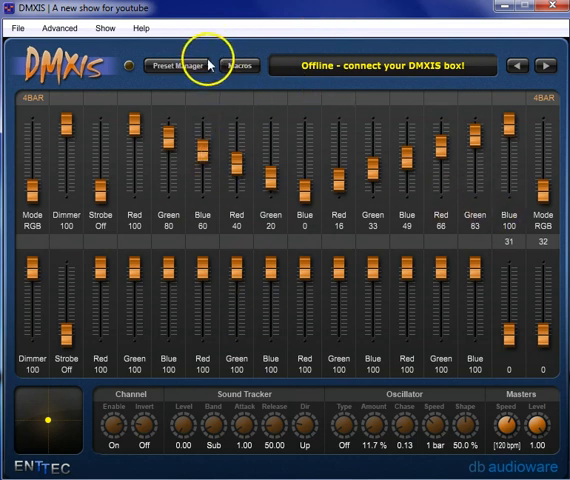
left_click(178, 64)
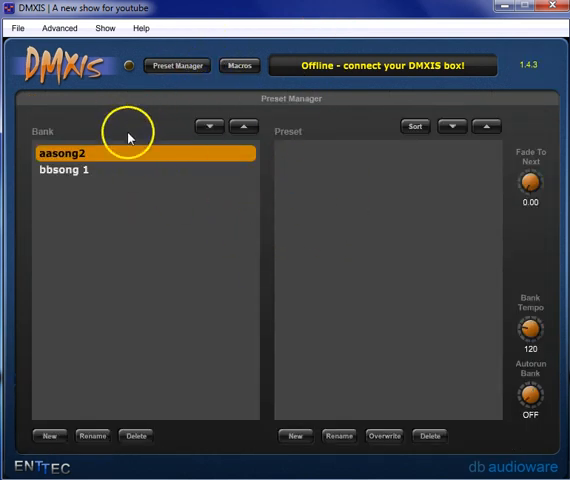
left_click(176, 64)
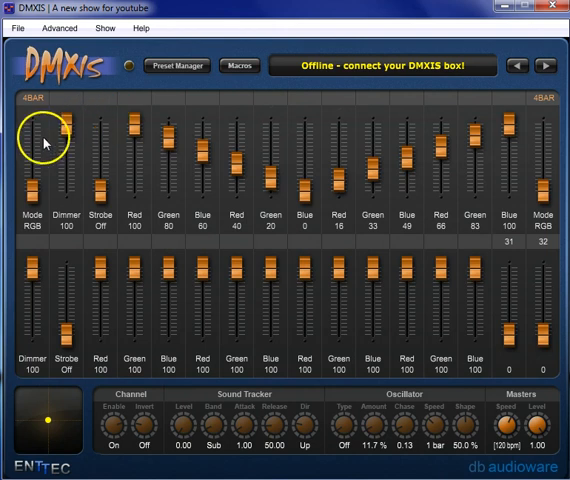
mouse_move(476, 136)
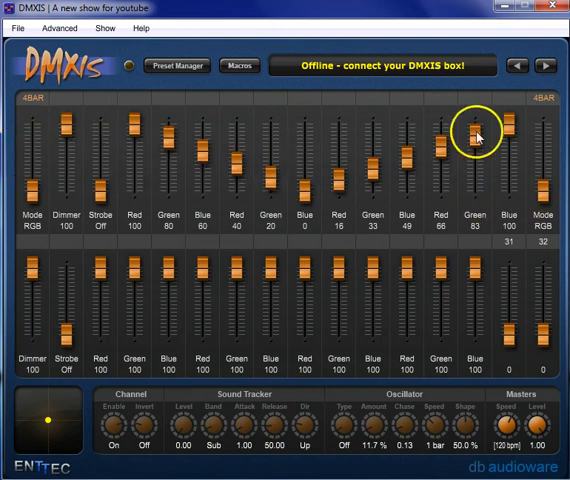
left_click(552, 66)
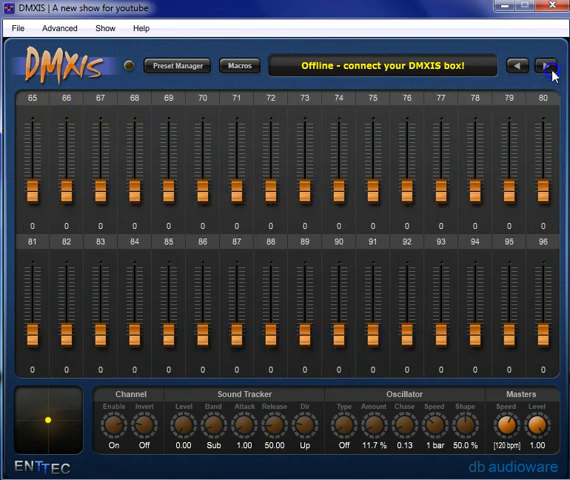
left_click(552, 66)
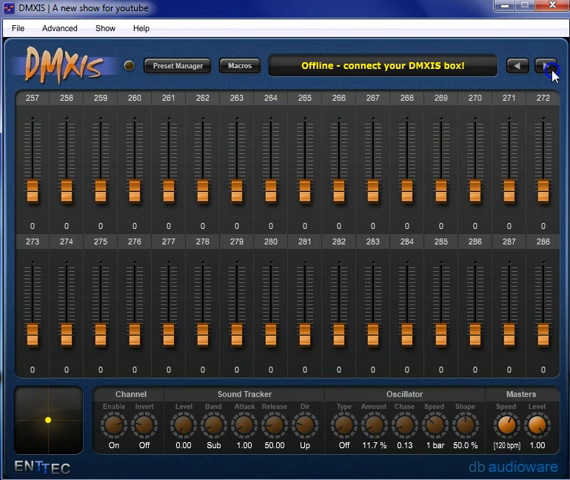
left_click(518, 66)
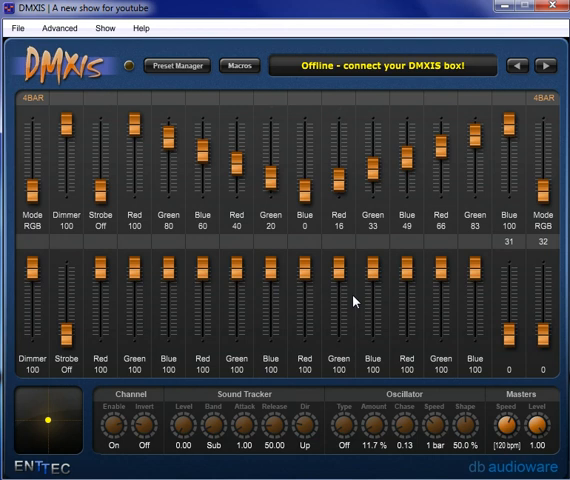
Step: Load the verse preset and overwrite it with the current settings
left_click(176, 66)
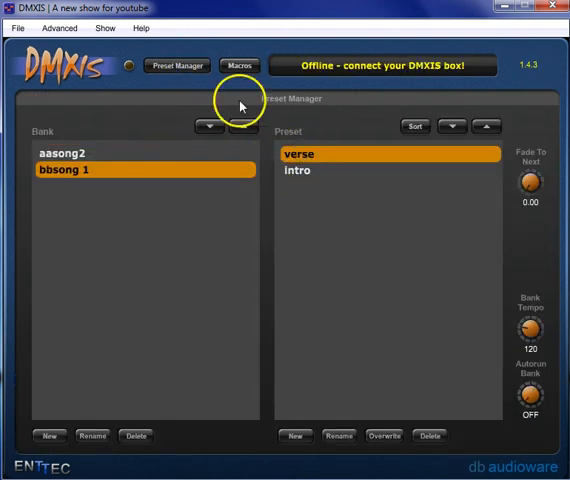
left_click(176, 66)
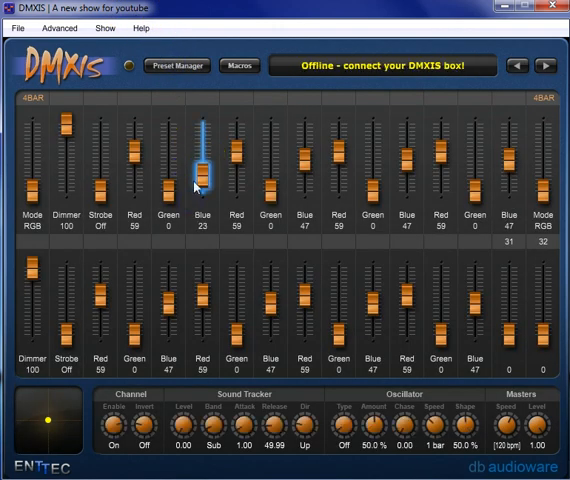
left_click(176, 64)
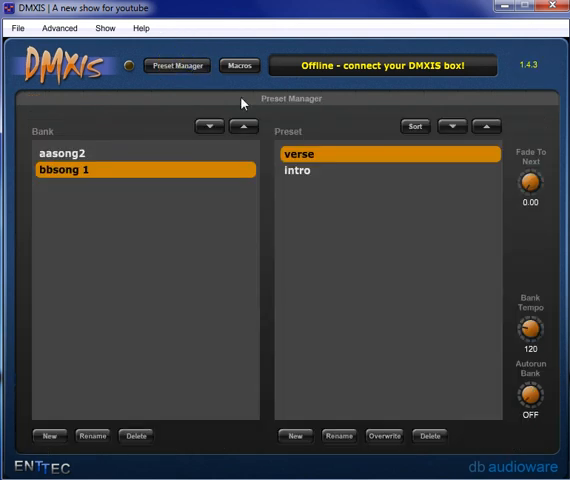
left_click(384, 436)
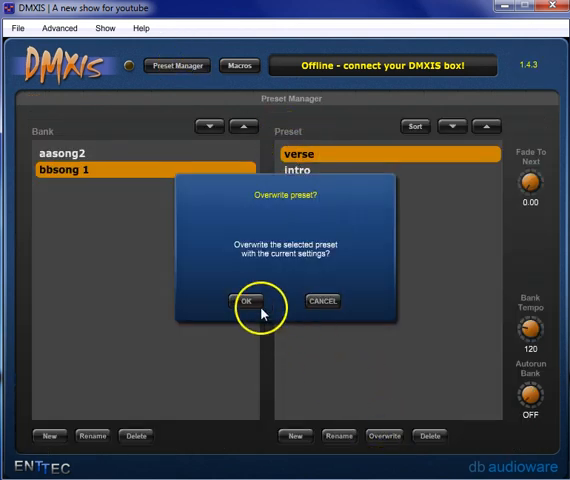
left_click(244, 300)
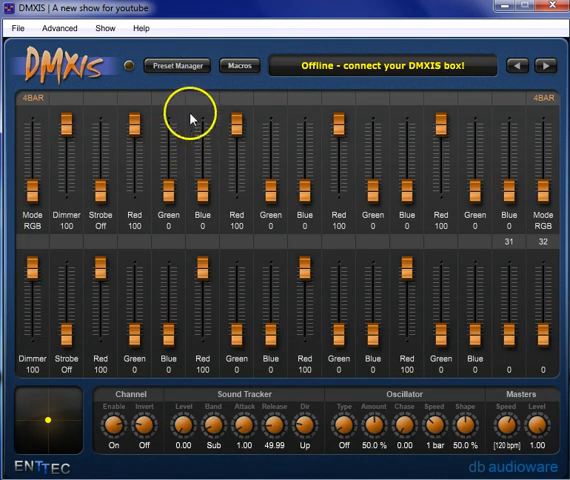
Step: Reload verse, lower the first fixture's blue to 29 and overwrite the verse preset again
left_click(176, 64)
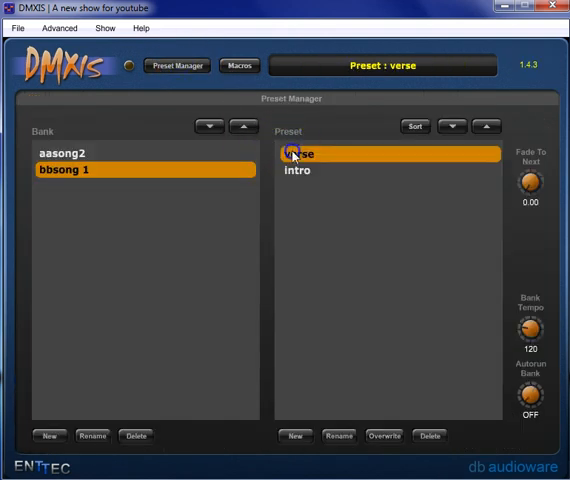
left_click(176, 64)
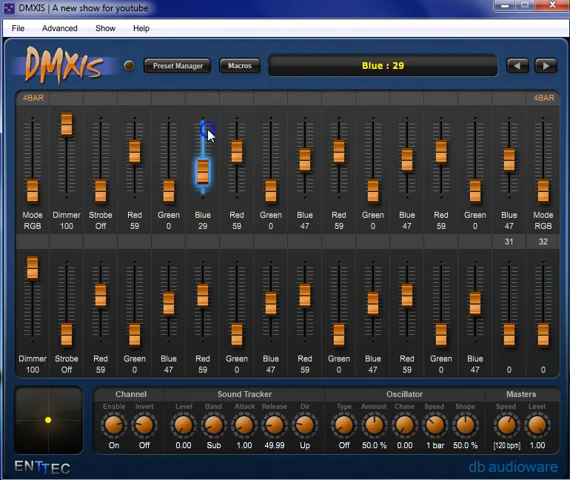
left_click_drag(204, 176, 204, 130)
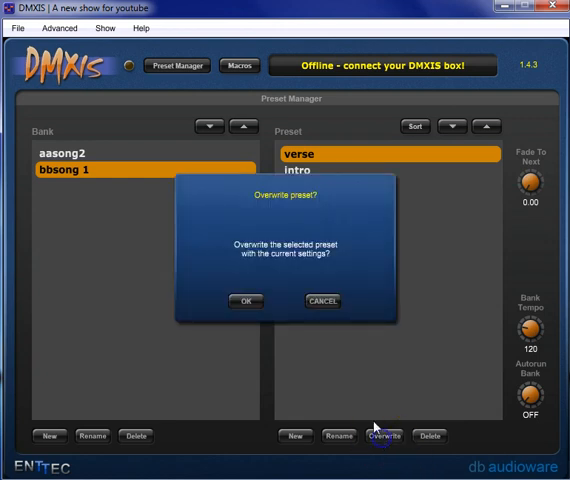
left_click(244, 300)
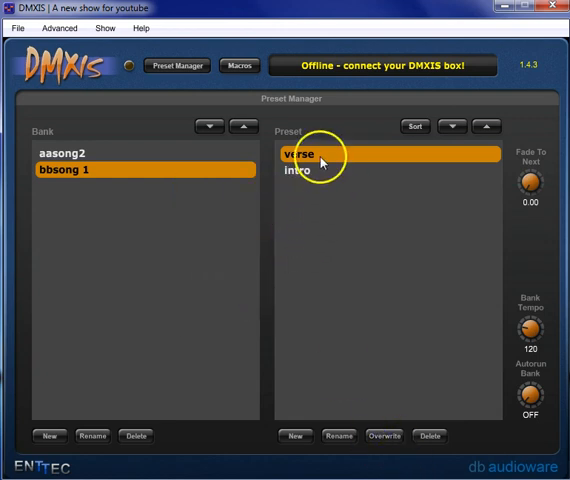
Step: Select the verse preset in Preset Manager
left_click(176, 66)
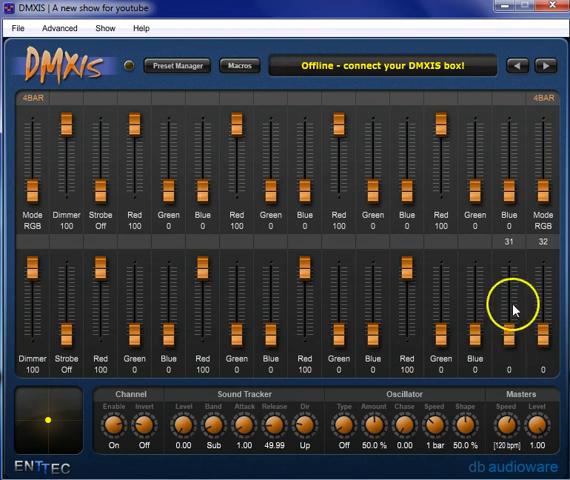
mouse_move(58, 100)
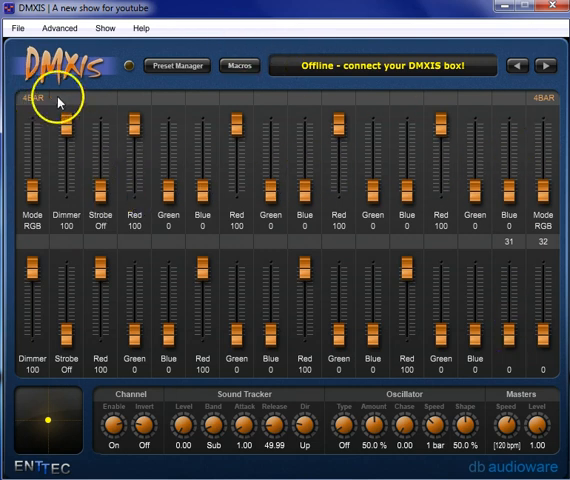
mouse_move(216, 90)
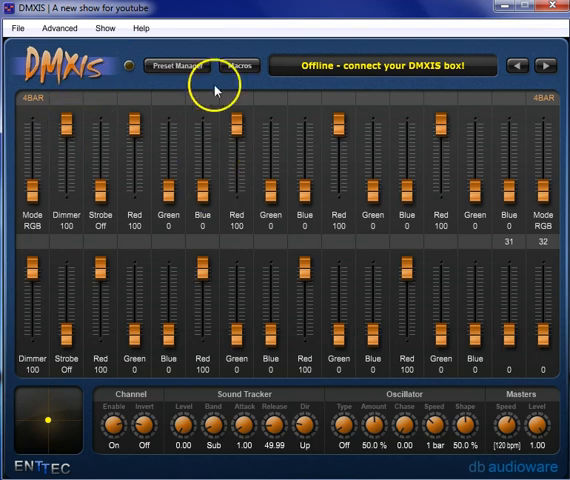
left_click(176, 64)
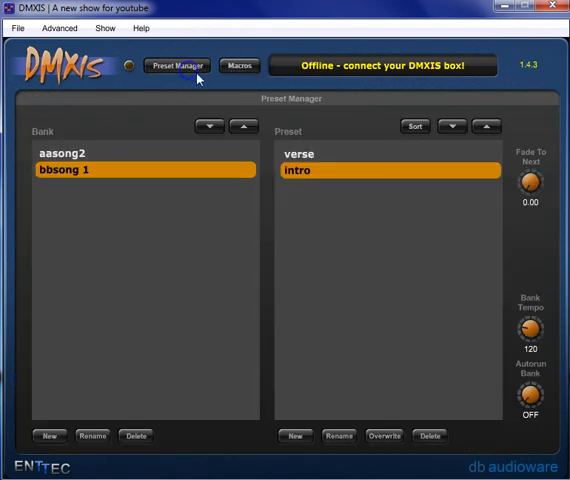
left_click(176, 64)
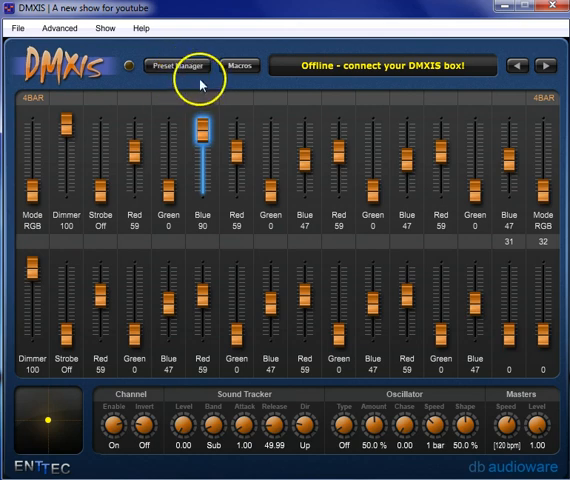
left_click(176, 66)
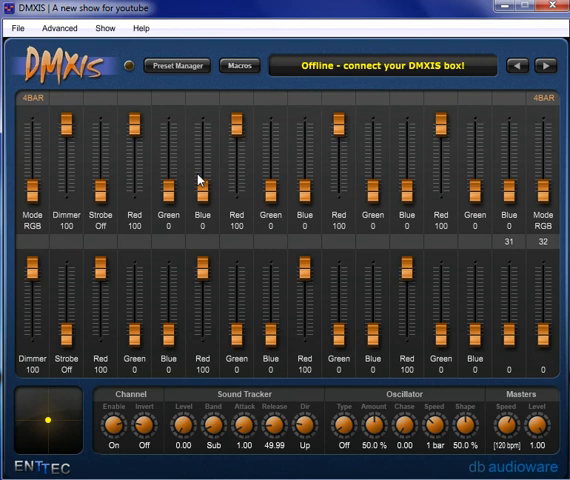
left_click(176, 66)
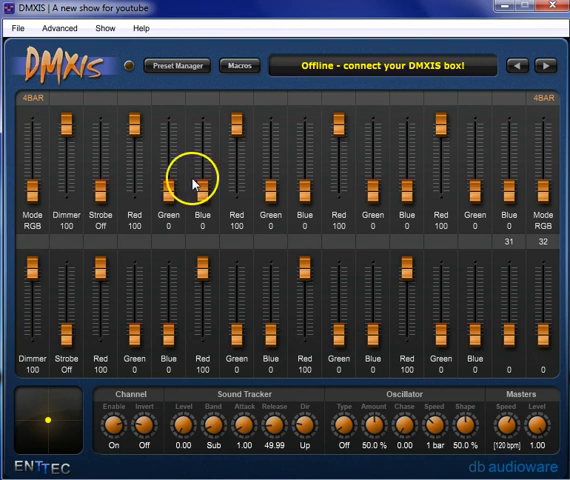
left_click(176, 66)
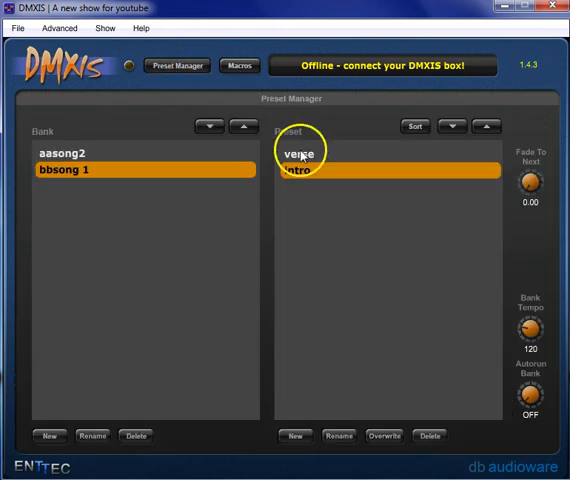
left_click(300, 168)
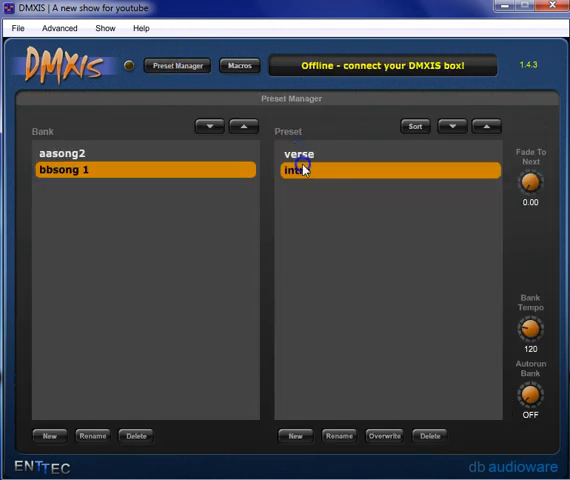
left_click(176, 64)
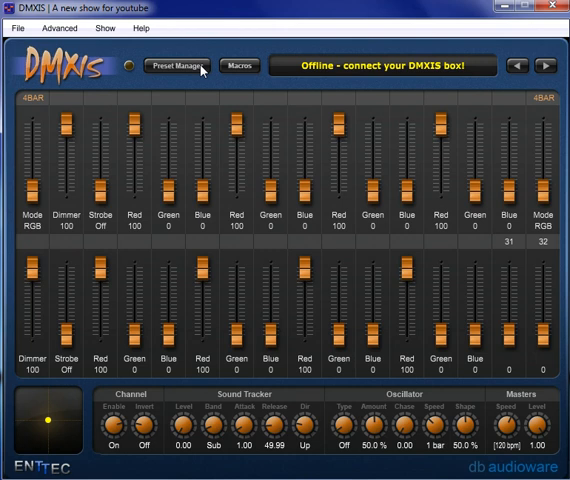
left_click(144, 28)
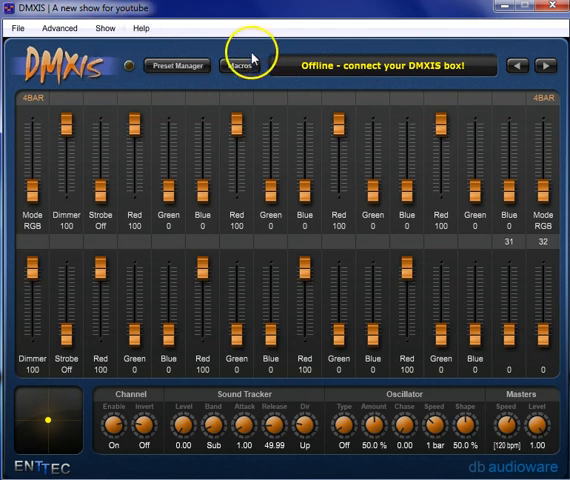
Step: Mask all channels via the Macros channel-mask command
left_click(240, 66)
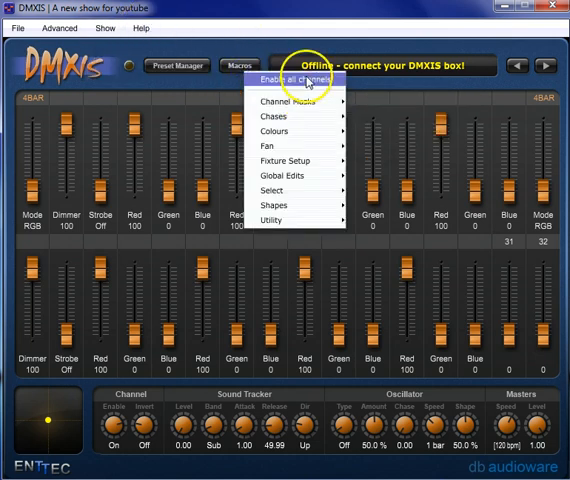
mouse_move(272, 206)
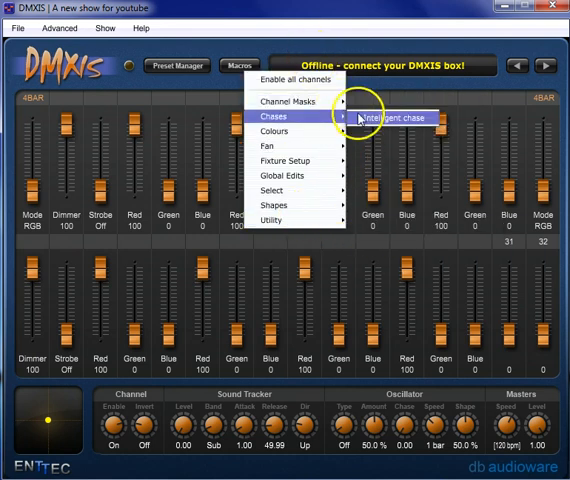
mouse_move(290, 100)
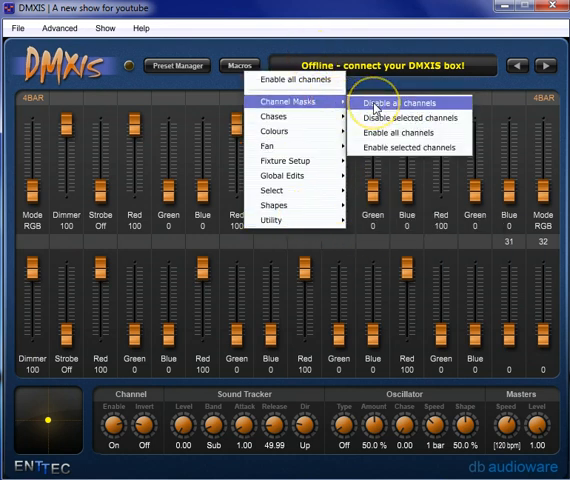
left_click(400, 104)
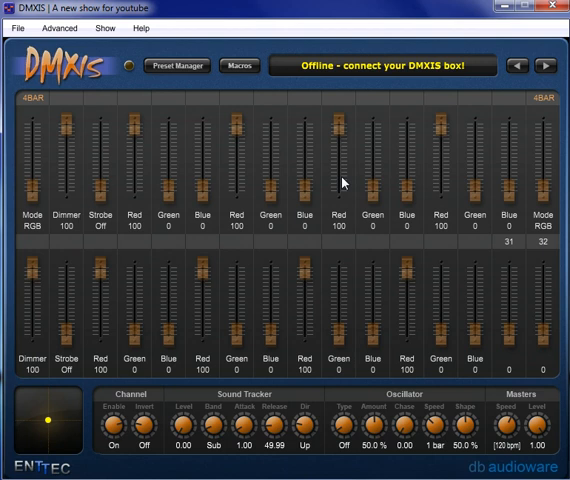
mouse_move(258, 204)
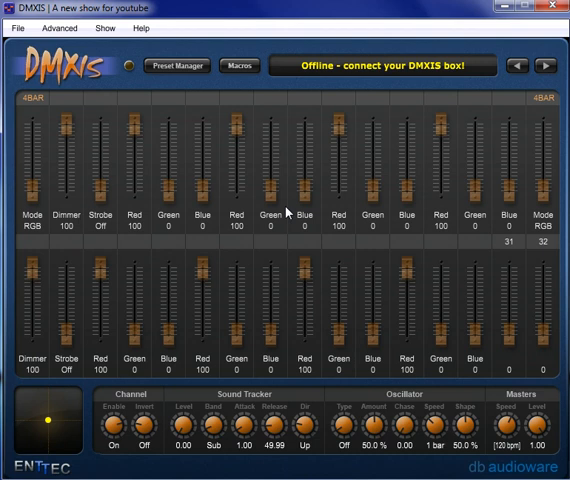
Step: Load the verse preset and browse the channel-mask macros again
left_click(238, 66)
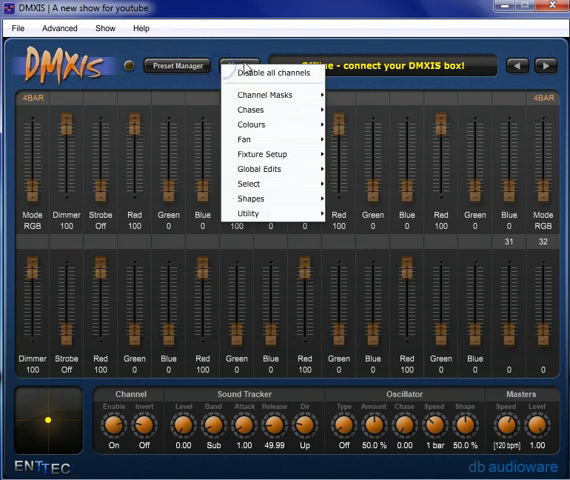
mouse_move(266, 96)
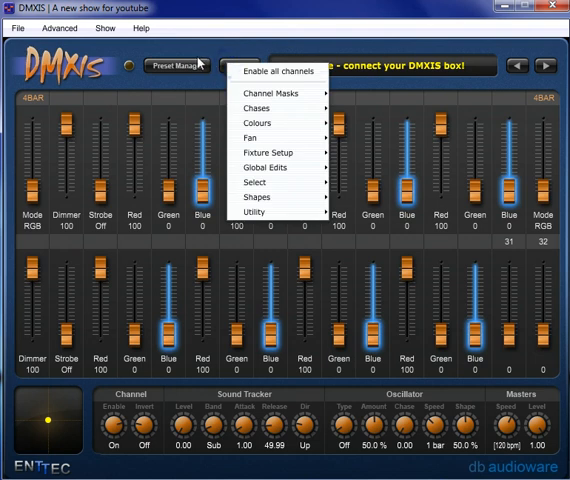
left_click(176, 66)
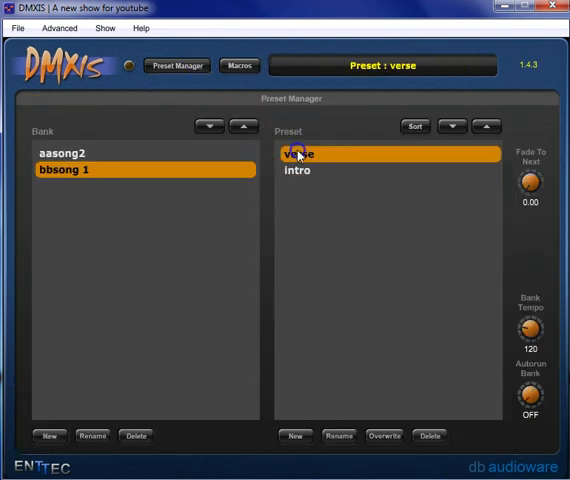
left_click(296, 168)
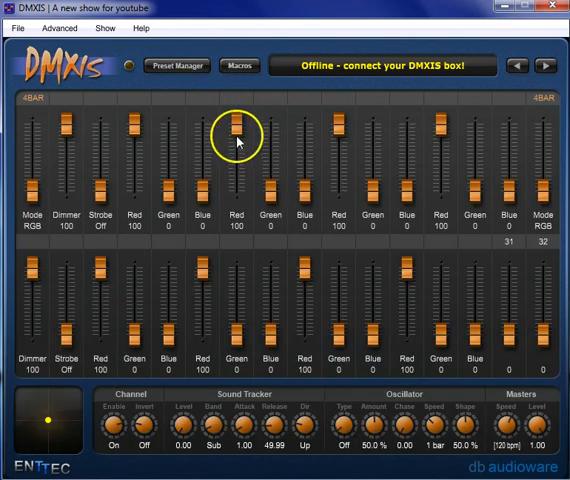
left_click(240, 66)
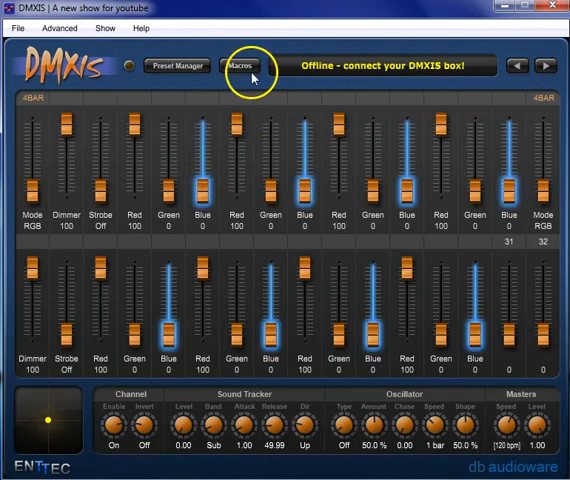
left_click(240, 66)
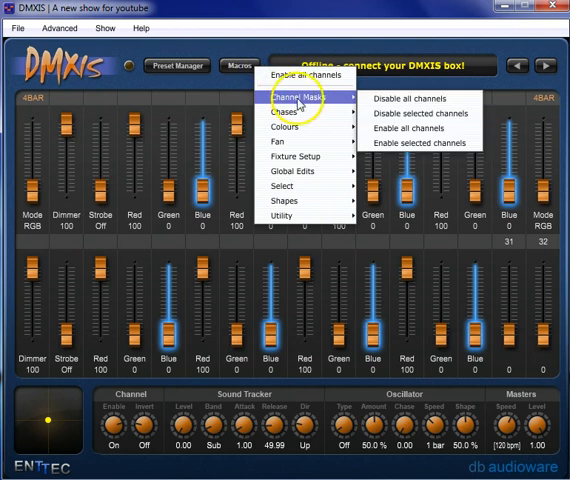
mouse_move(420, 112)
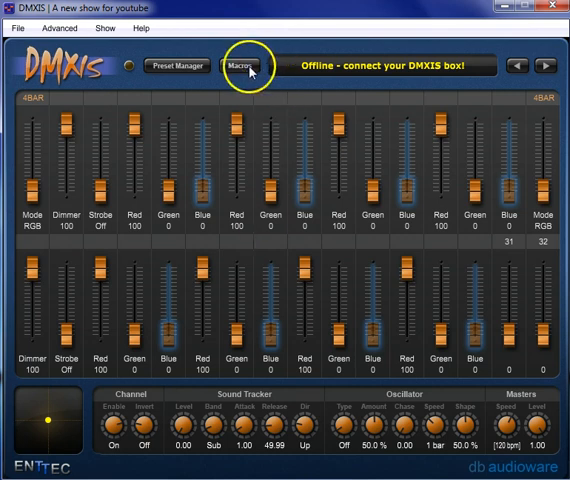
Step: Overwrite the intro preset with the current channel-mask settings
left_click(176, 66)
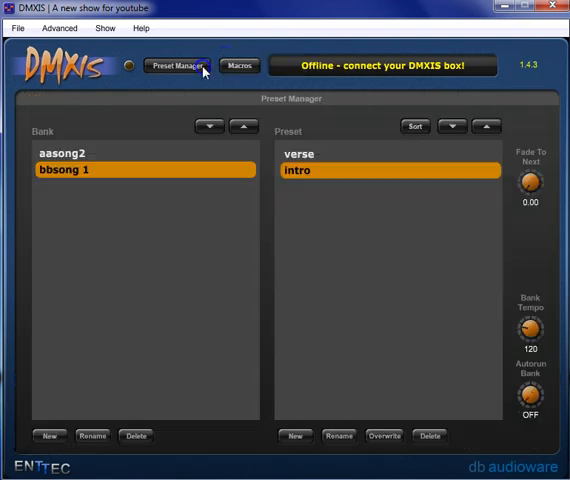
left_click(384, 436)
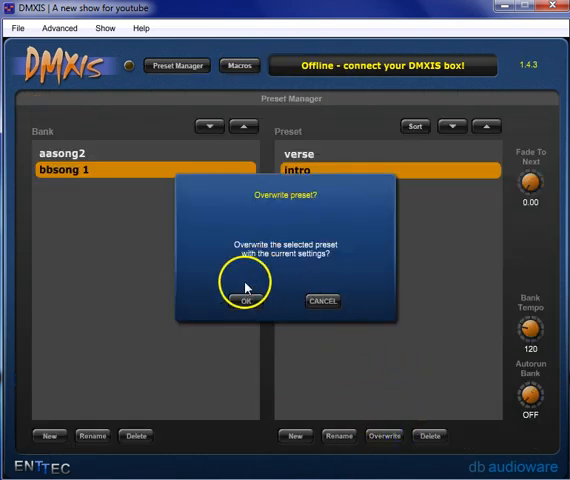
left_click(244, 296)
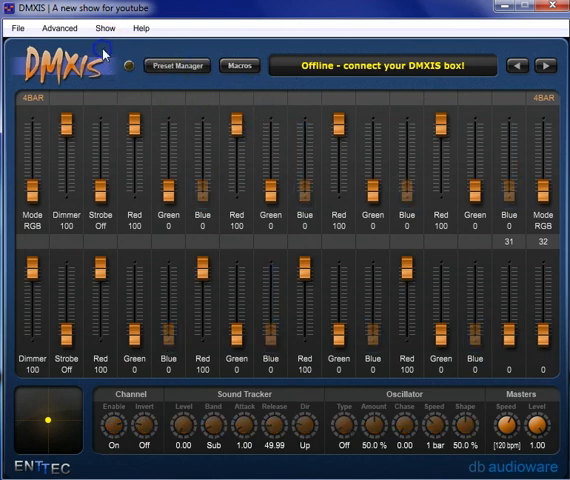
Step: Load the verse preset from Preset Manager
left_click(176, 64)
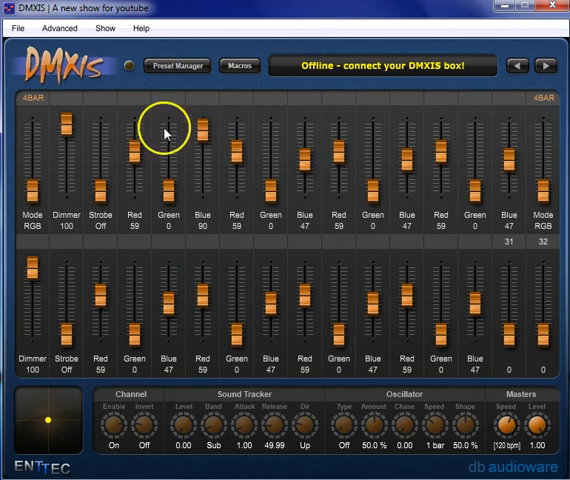
left_click(176, 66)
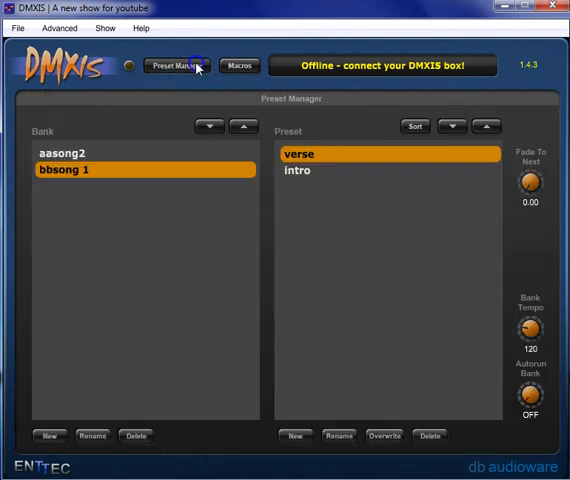
left_click(176, 64)
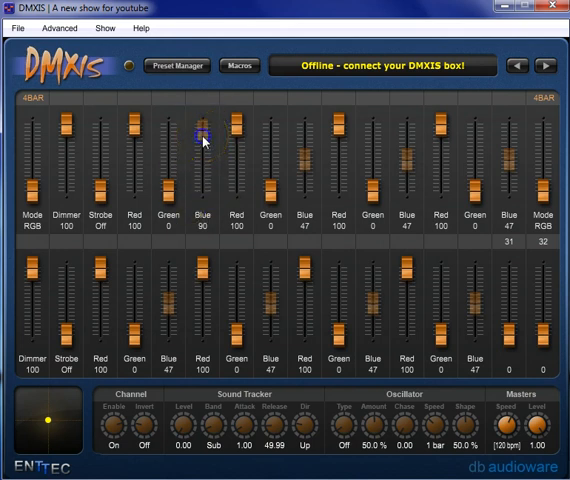
Step: Lower the grouped blue faders to 50 and overwrite verse, dismissing the 'no preset loaded' notice
left_click_drag(204, 138, 204, 150)
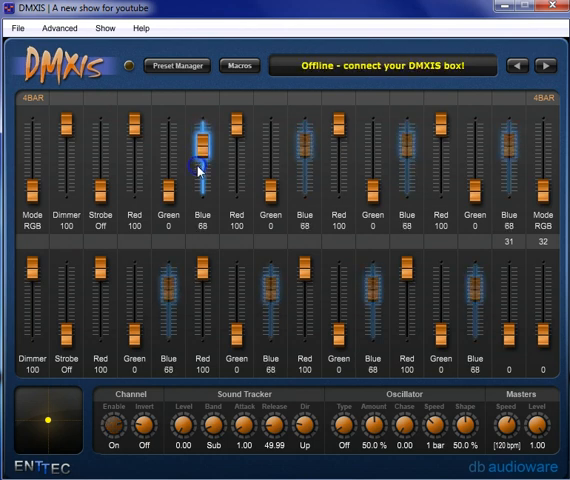
left_click(176, 66)
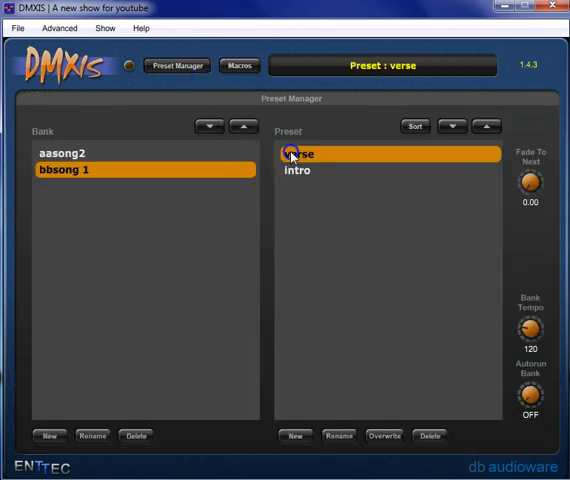
left_click(176, 64)
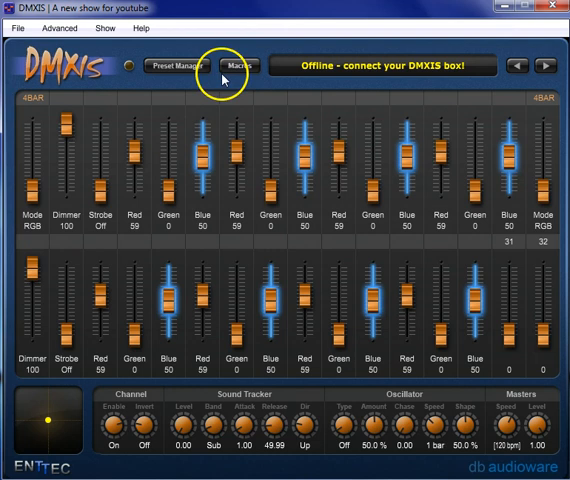
left_click(176, 64)
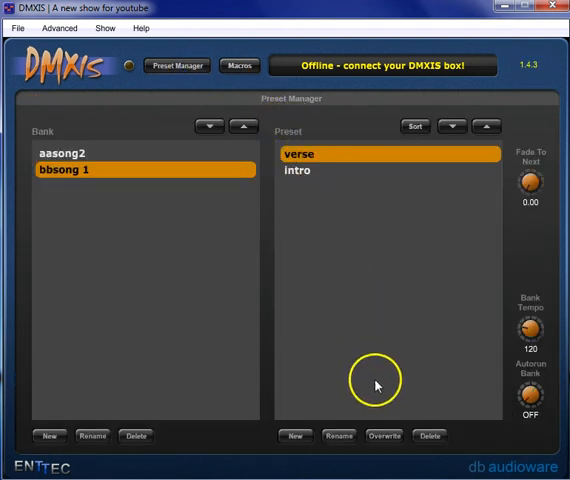
left_click(384, 436)
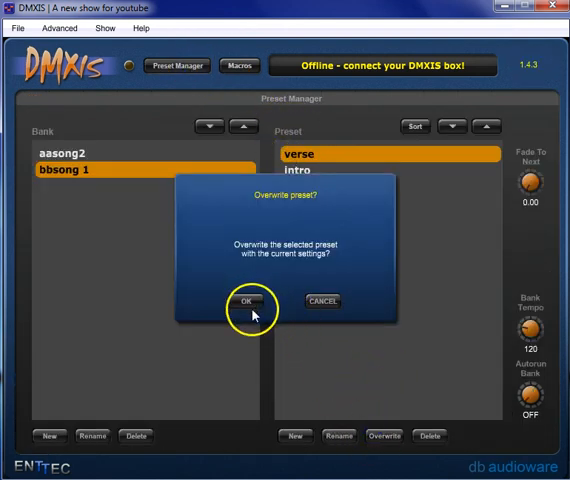
left_click(244, 300)
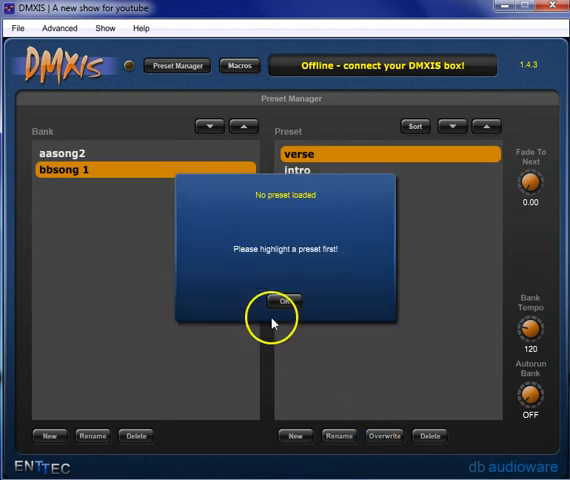
left_click(284, 300)
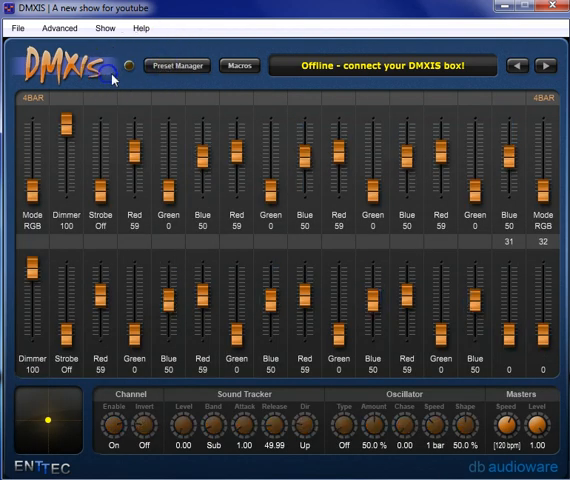
Step: Load the intro preset and inspect its masked blue faders
left_click(176, 64)
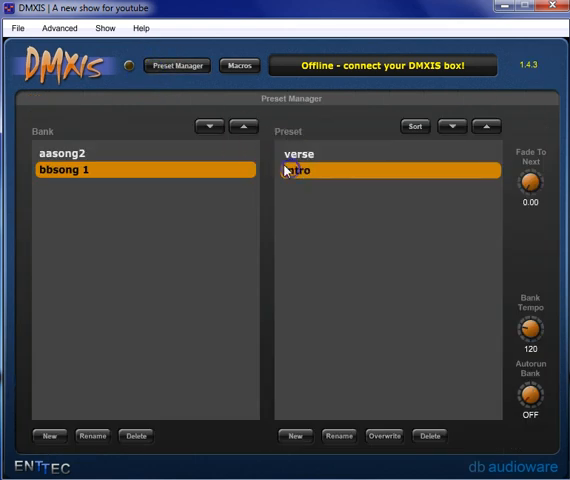
left_click(176, 64)
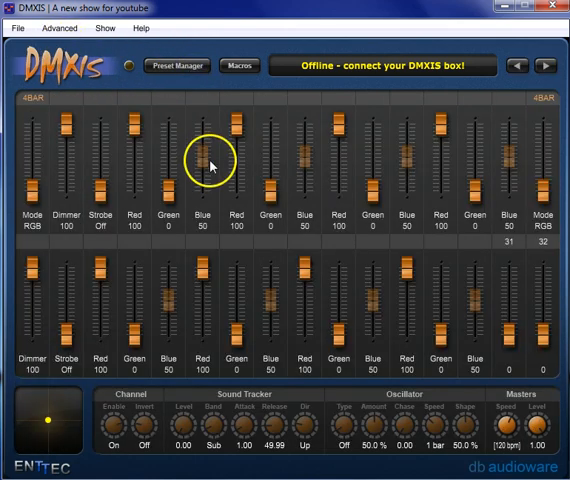
mouse_move(208, 162)
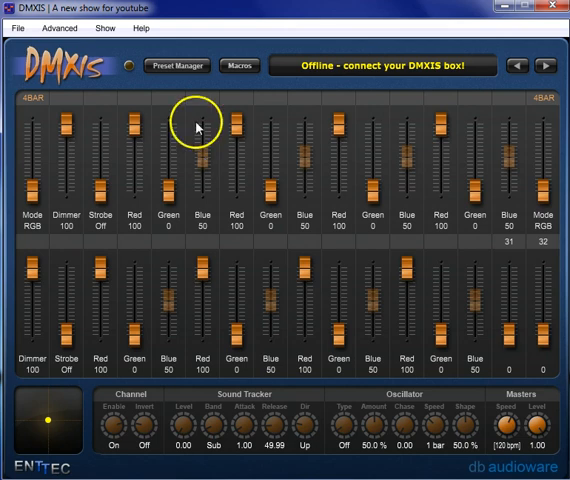
left_click(240, 66)
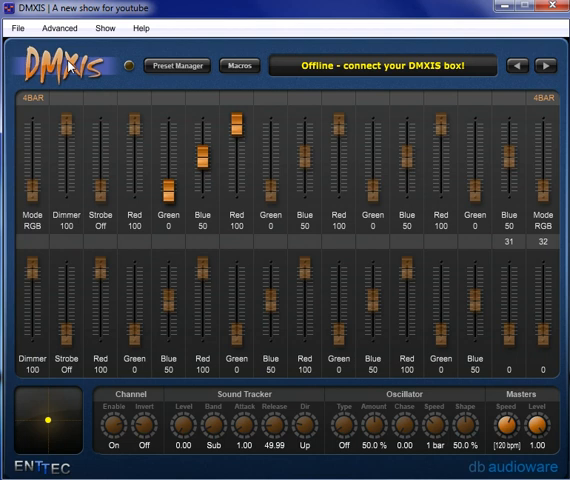
Step: Switch between verse and intro to compare them, ending on verse's faders
left_click(176, 64)
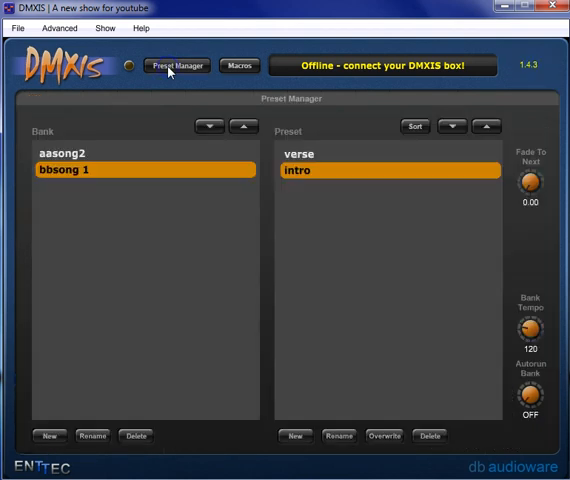
left_click(300, 154)
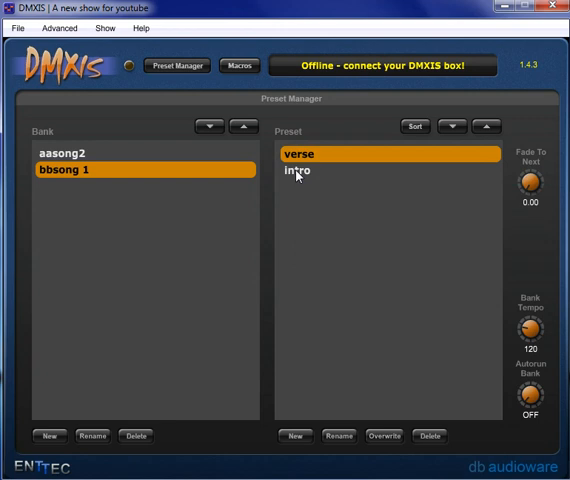
left_click(296, 170)
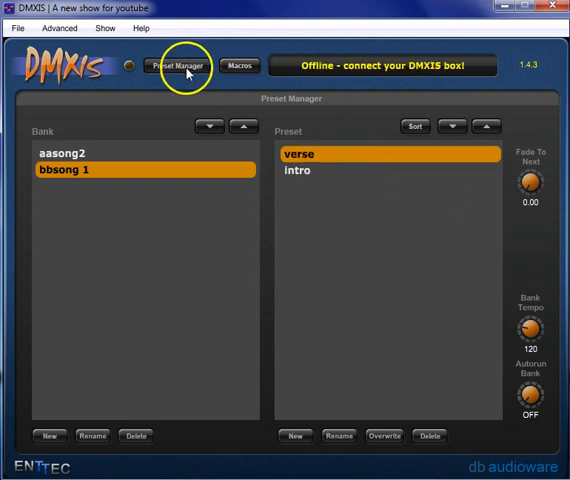
left_click(176, 64)
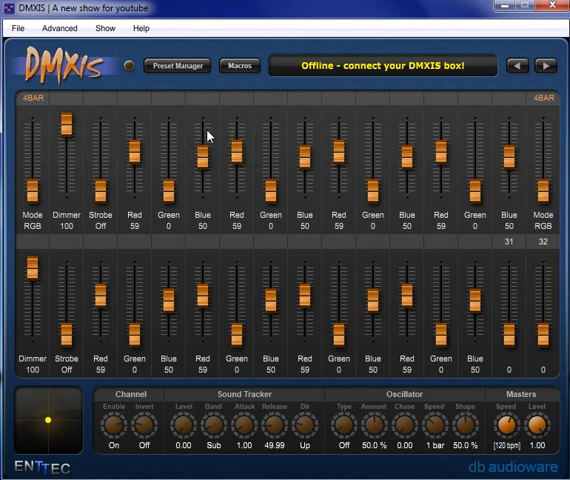